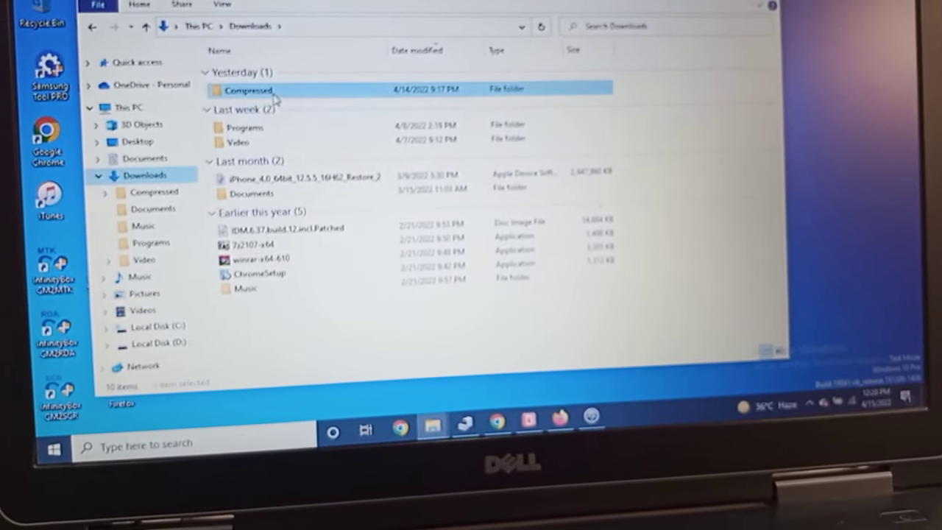
# - Open the Compressed downloads folder and the Youtube-Watchtime-Machine folder inside it
pyautogui.doubleClick(250, 88)
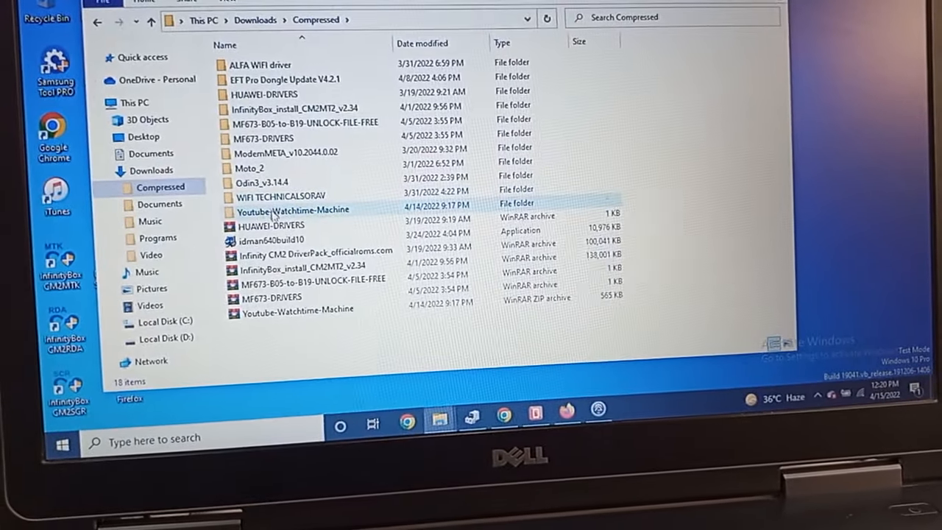
pyautogui.doubleClick(292, 209)
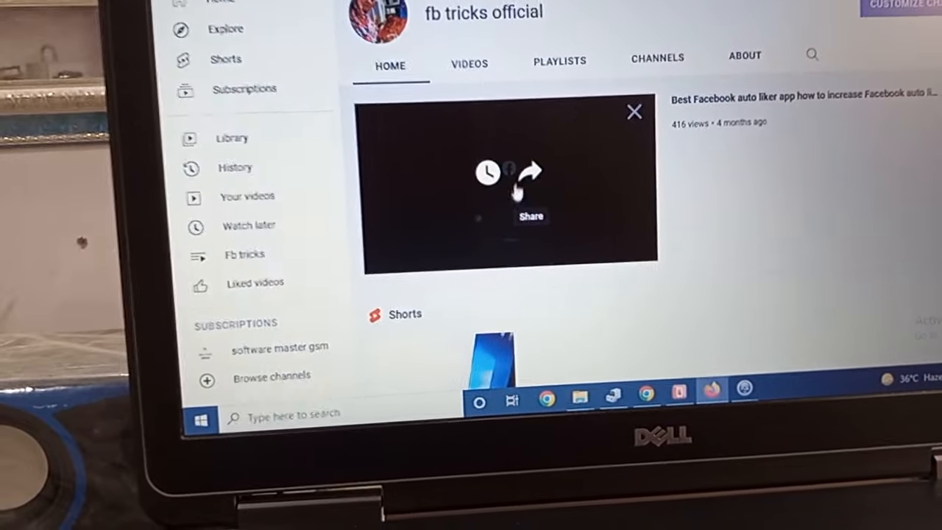
# - Open the fb tricks official channel's featured Facebook auto liker video and copy its youtu.be share link
pyautogui.click(526, 174)
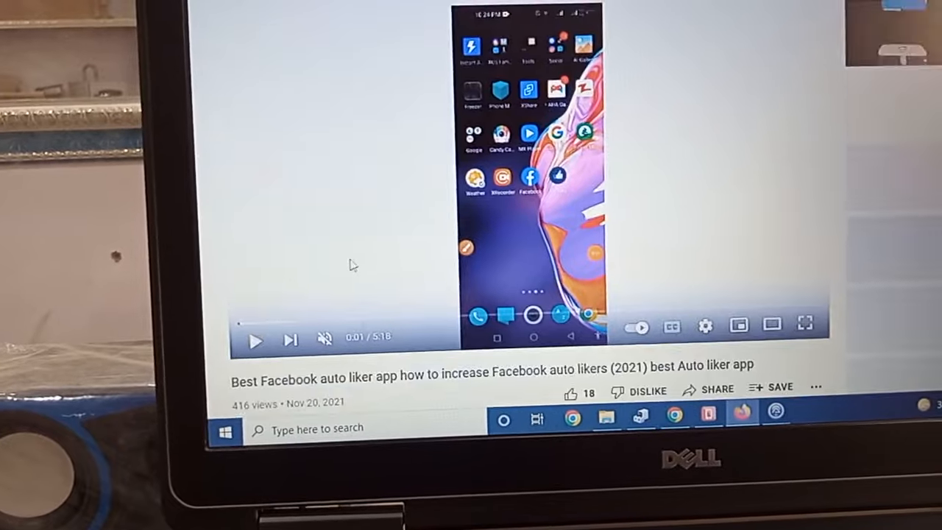
pyautogui.scroll(-3)
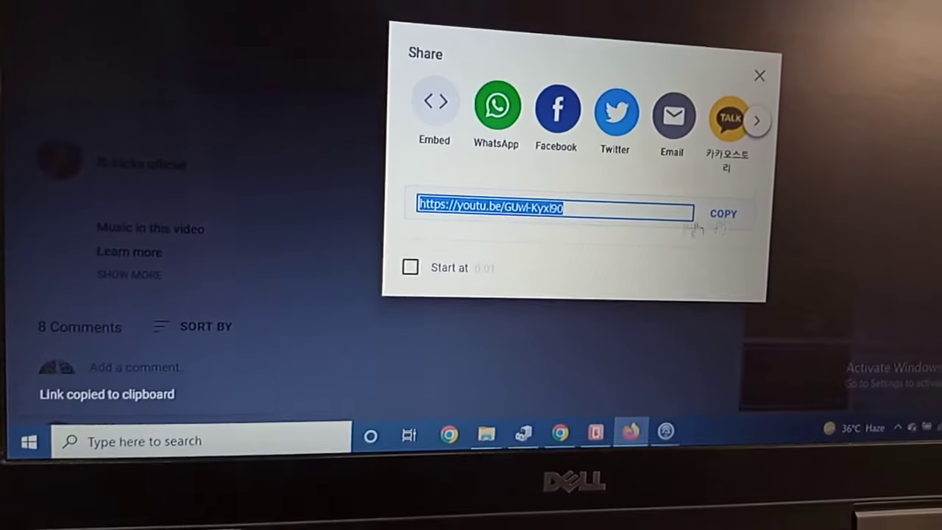
pyautogui.rightClick(552, 209)
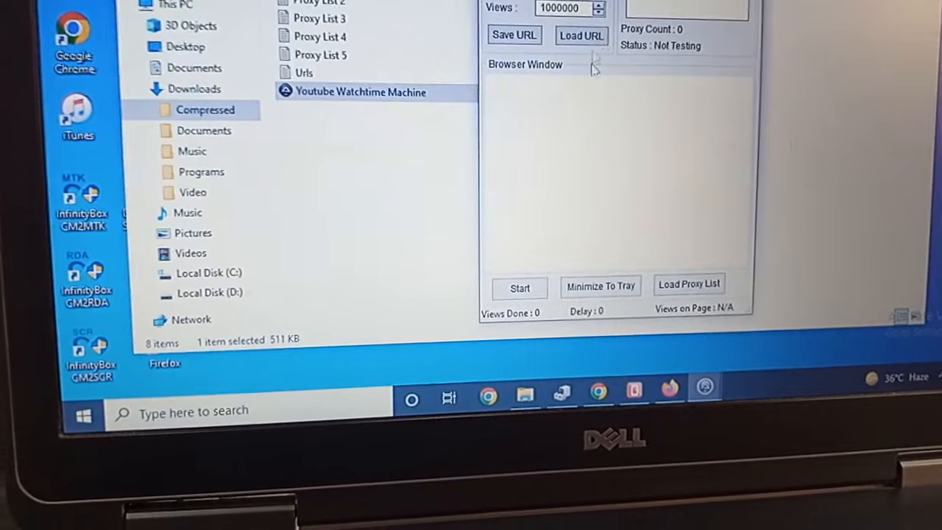
# - Paste the copied youtu.be link into the bot's URL Here video address field
pyautogui.rightClick(571, 9)
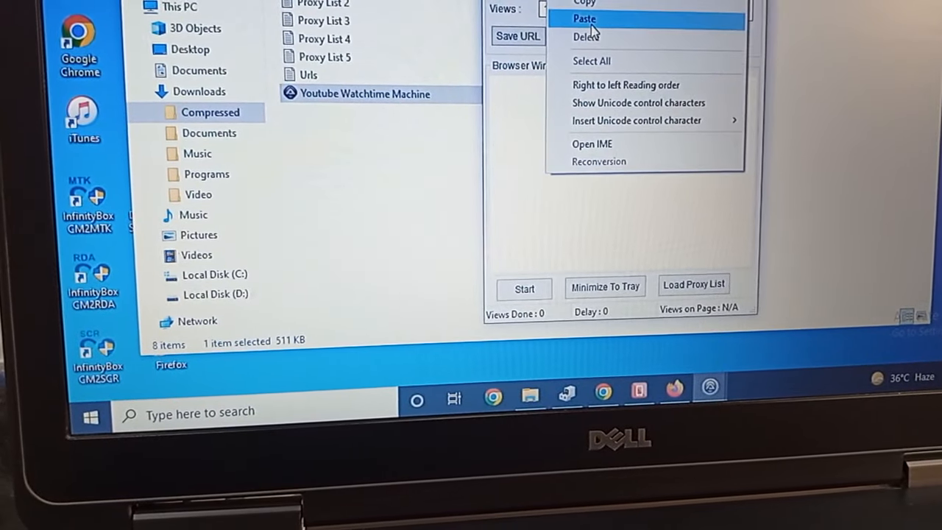
pyautogui.click(583, 18)
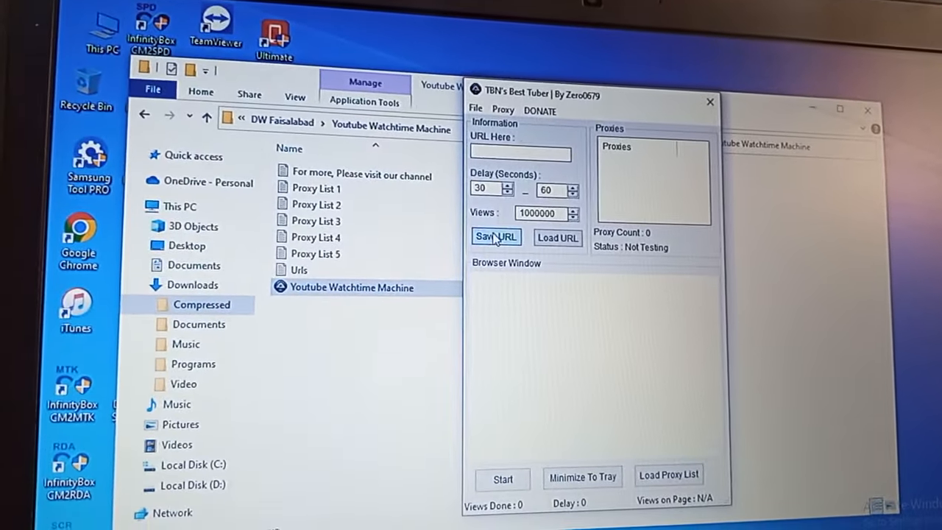
pyautogui.rightClick(521, 154)
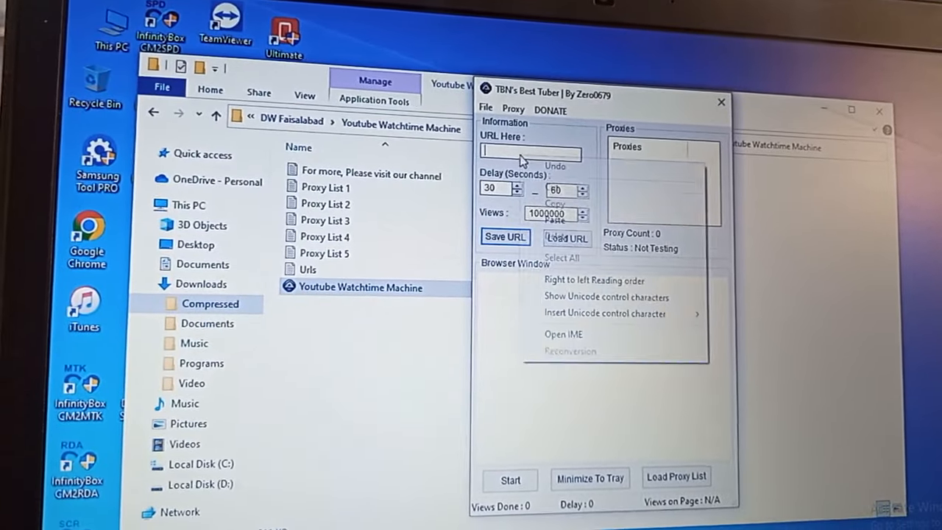
pyautogui.click(553, 219)
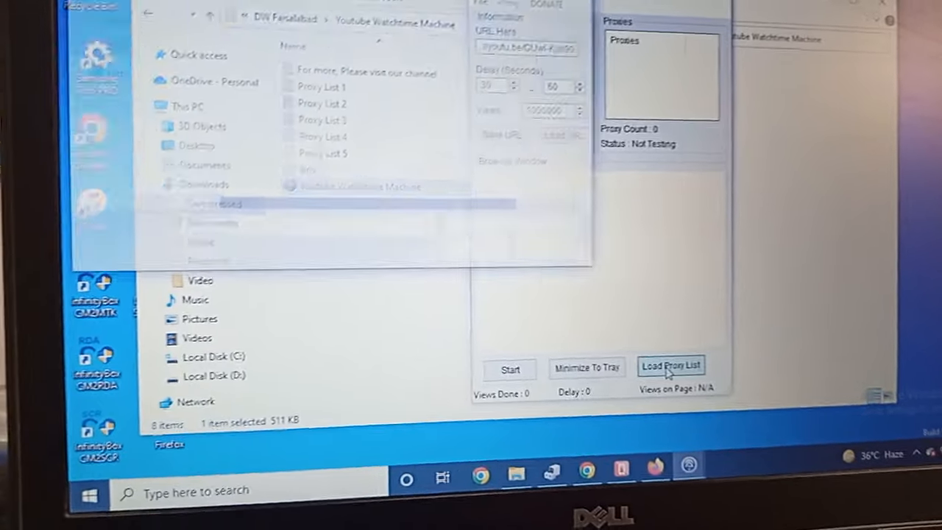
# - Load the Proxy List 2 file so the Proxies box fills with 1485 proxies
pyautogui.click(671, 365)
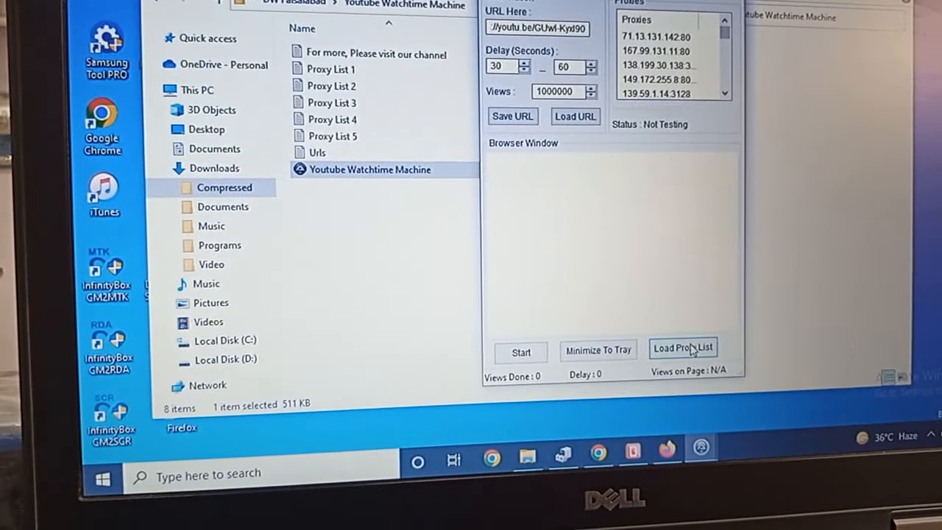
pyautogui.click(683, 347)
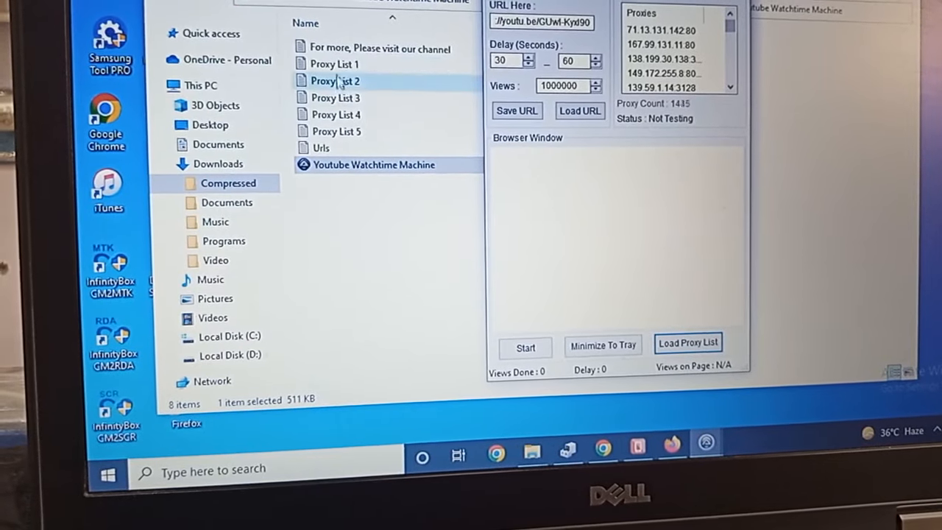
pyautogui.doubleClick(336, 65)
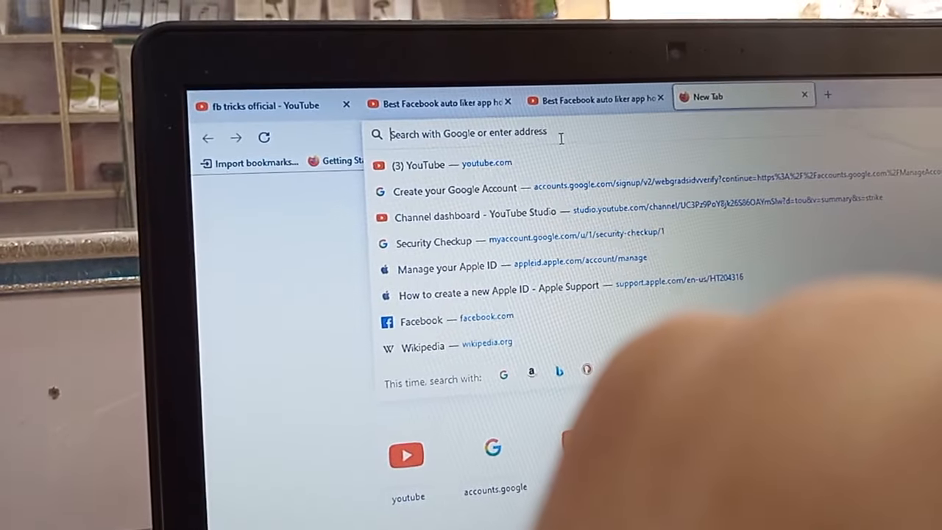
# - Search Google for 'youtube watch time software' and open the defaisalabad.com Youtube Watchtime Machine result
pyautogui.write('wa')
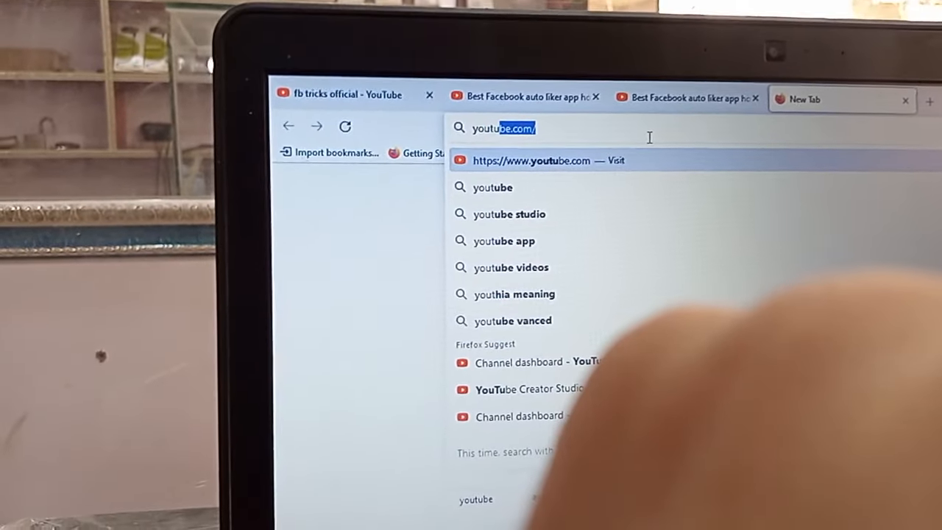
pyautogui.write('youtube wa')
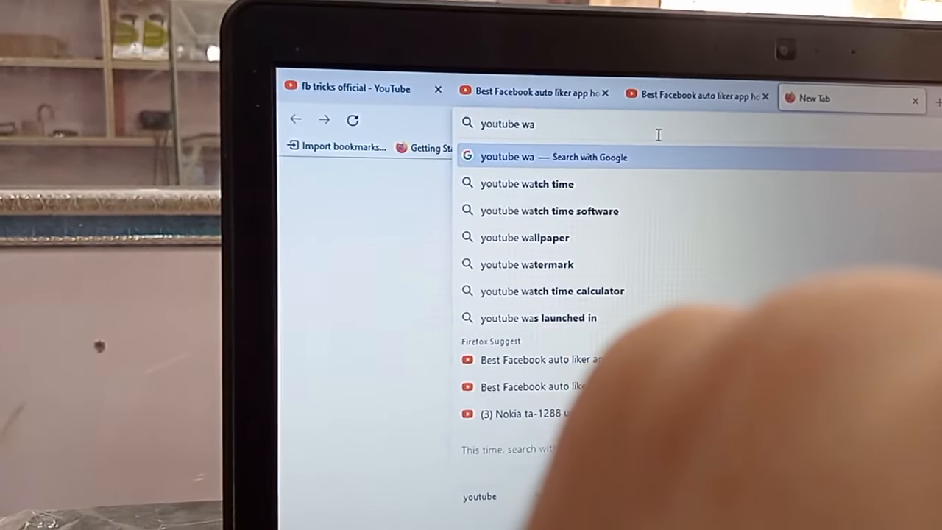
pyautogui.write('tch+time+software')
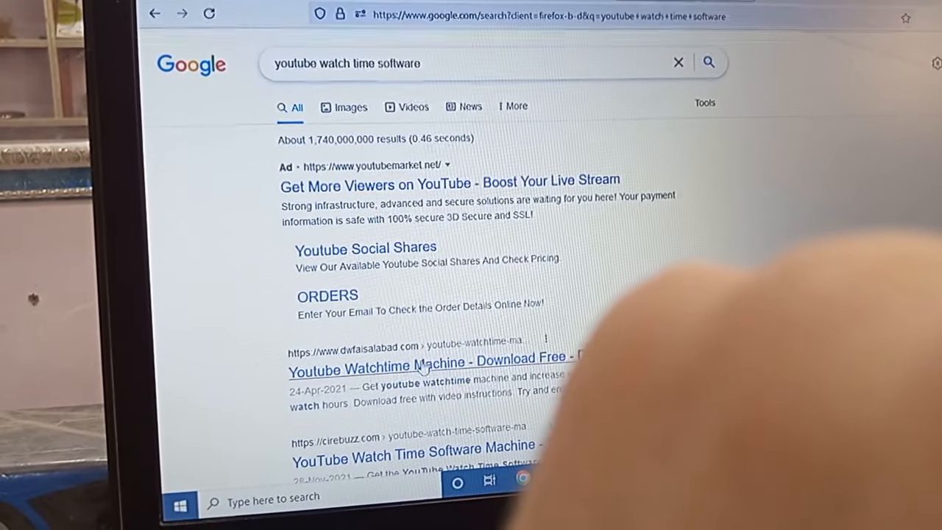
pyautogui.rightClick(420, 368)
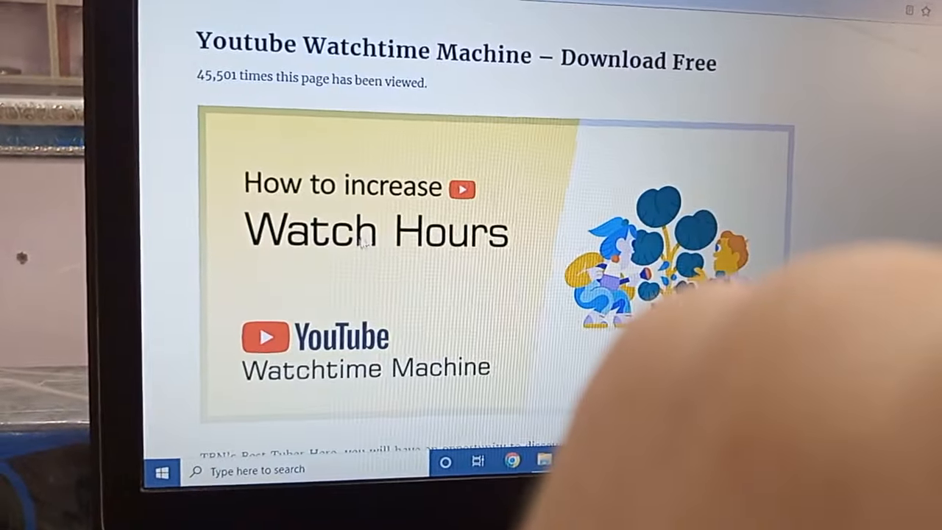
# - Reach the Download Youtube Watchtime Machine button at the article's end and bring up its link options
pyautogui.scroll(-3)
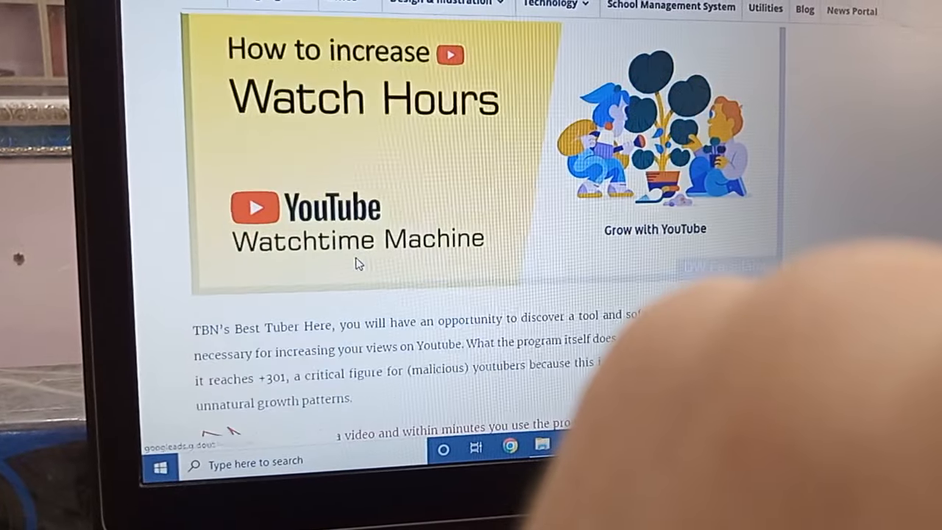
pyautogui.scroll(-3)
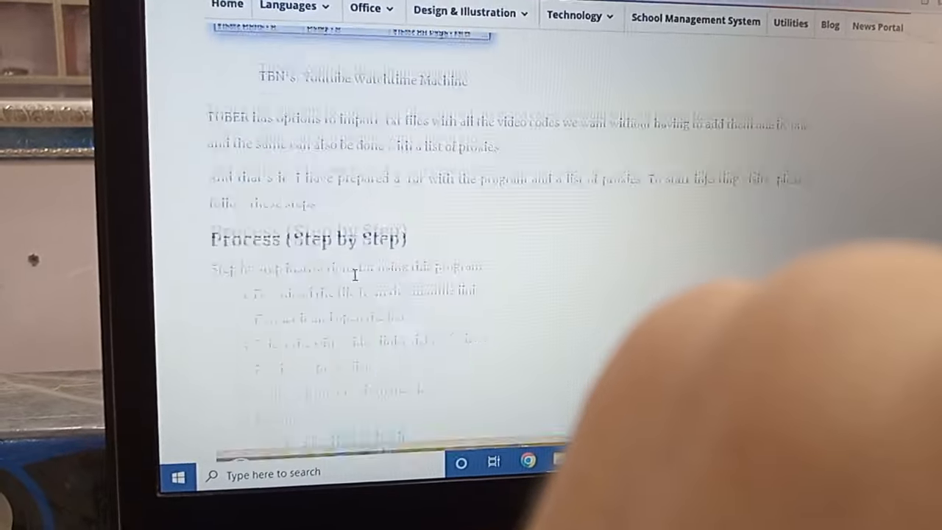
pyautogui.scroll(-3)
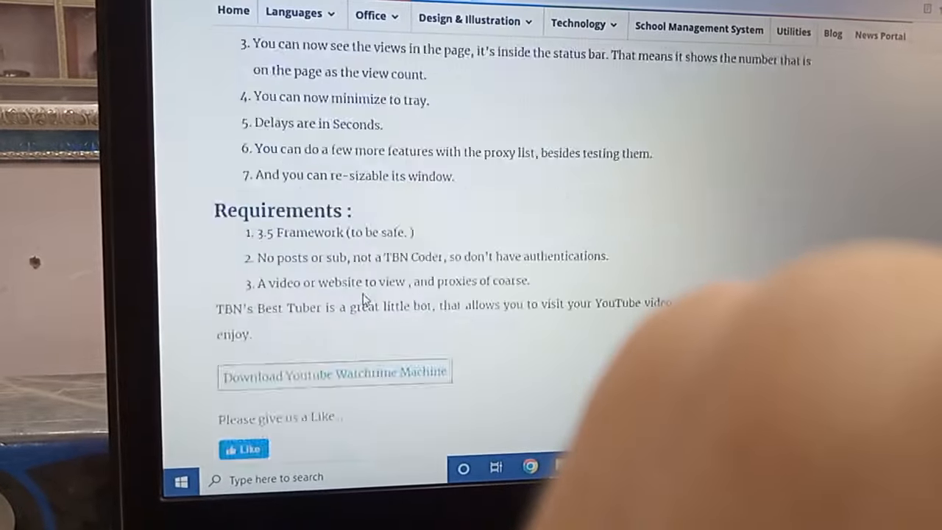
pyautogui.scroll(-3)
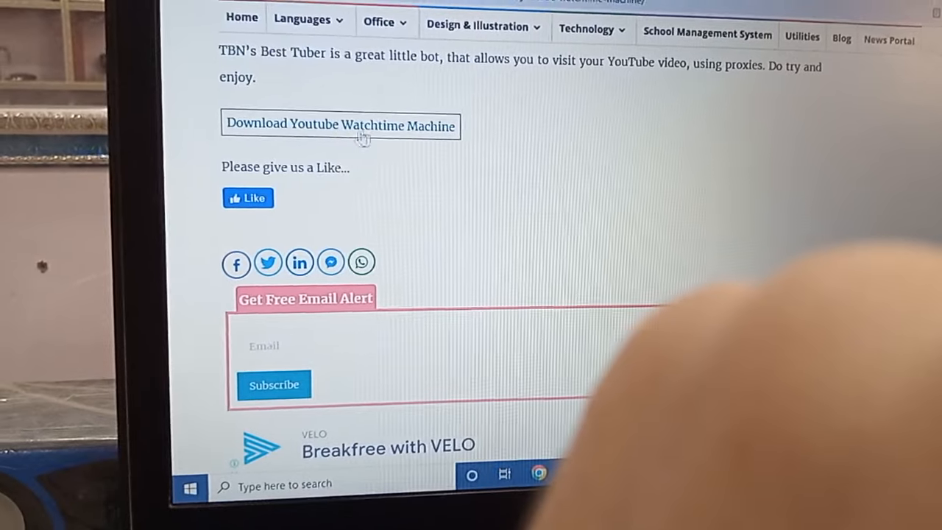
pyautogui.click(338, 125)
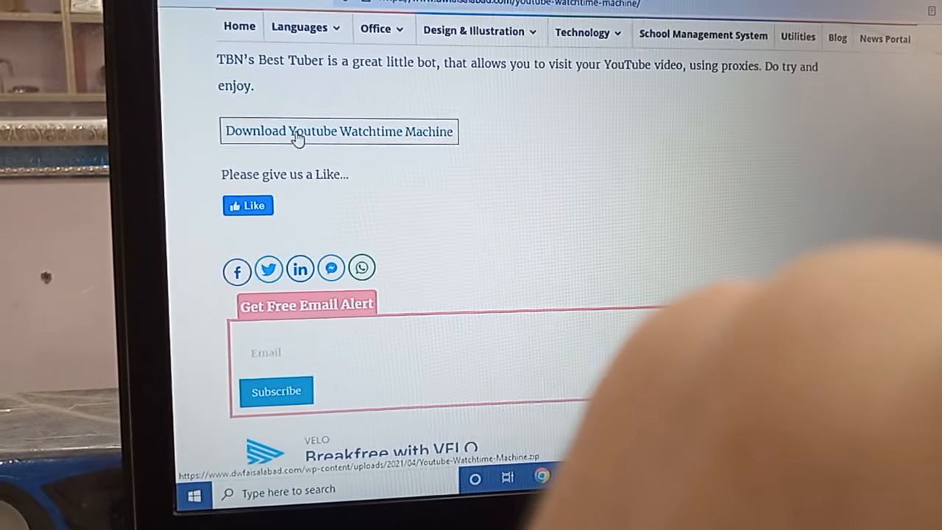
pyautogui.rightClick(339, 131)
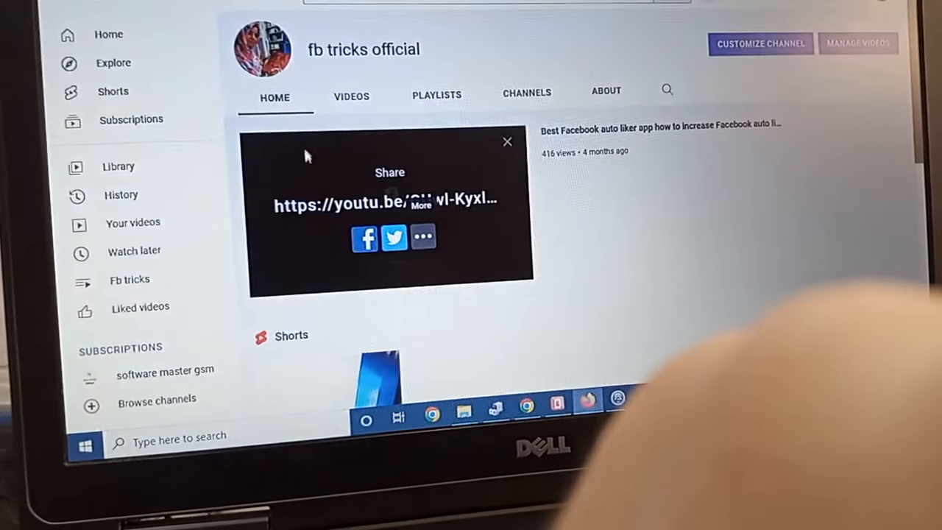
# - Close the Share overlay and bring up the featured video's Copy video URL menu
pyautogui.click(506, 142)
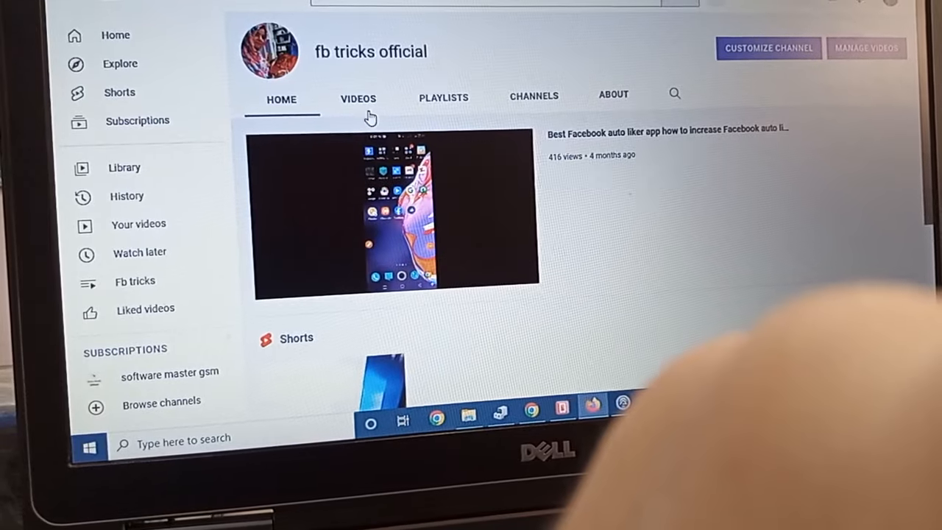
pyautogui.rightClick(395, 213)
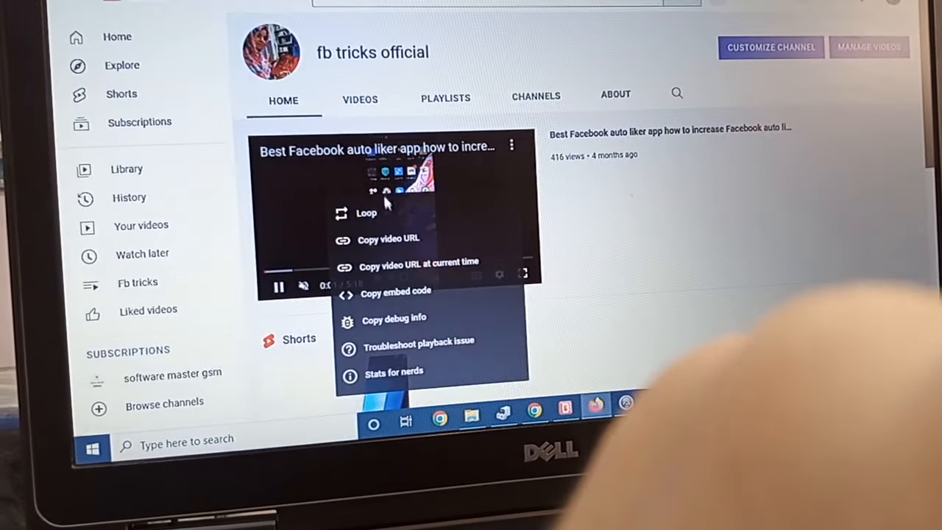